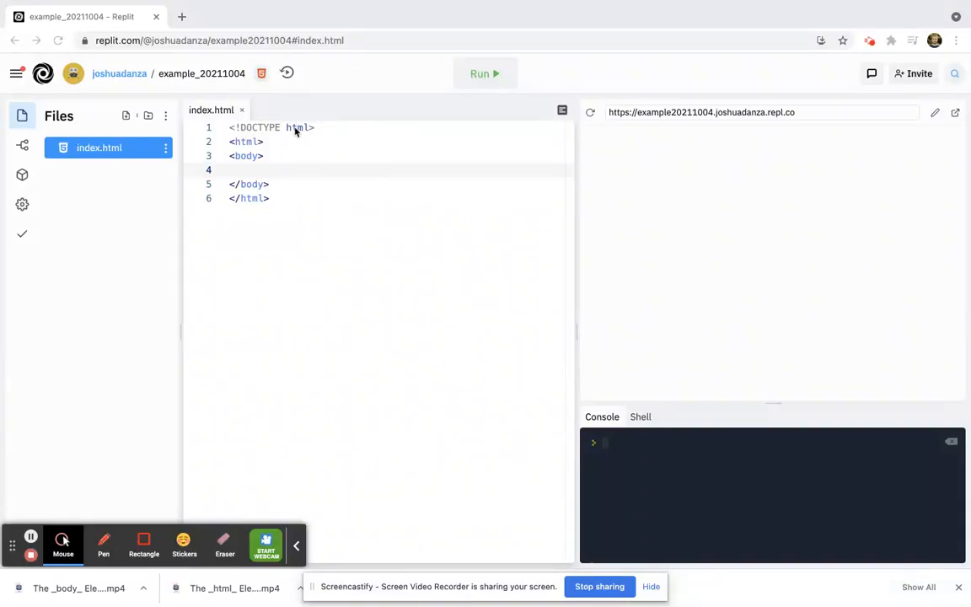
{"action": "mouse_move", "coordinate": [247, 137]}
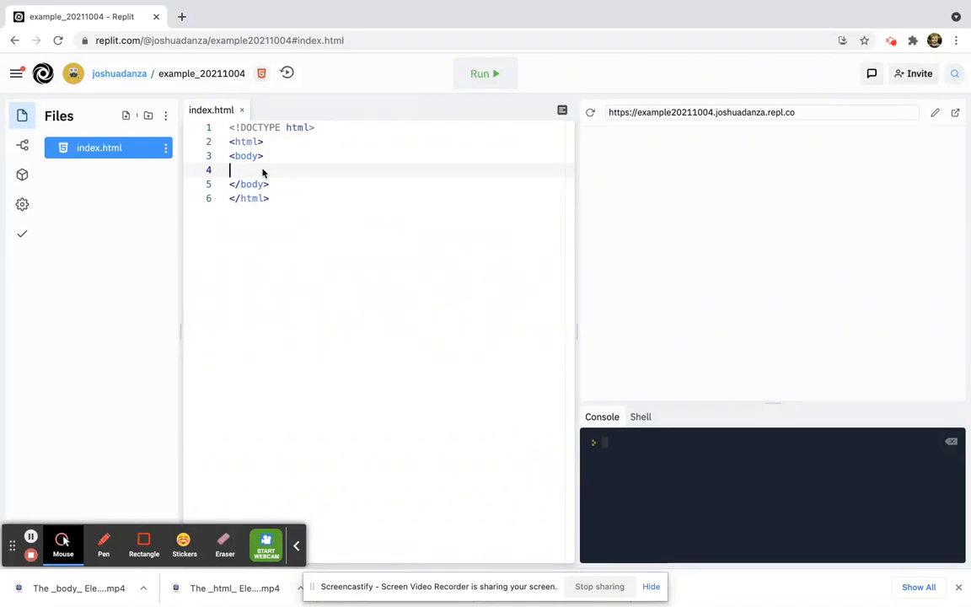
Step: Add an empty <p></p> paragraph on line 4 of the index.html body
{"action": "type", "text": "<"}
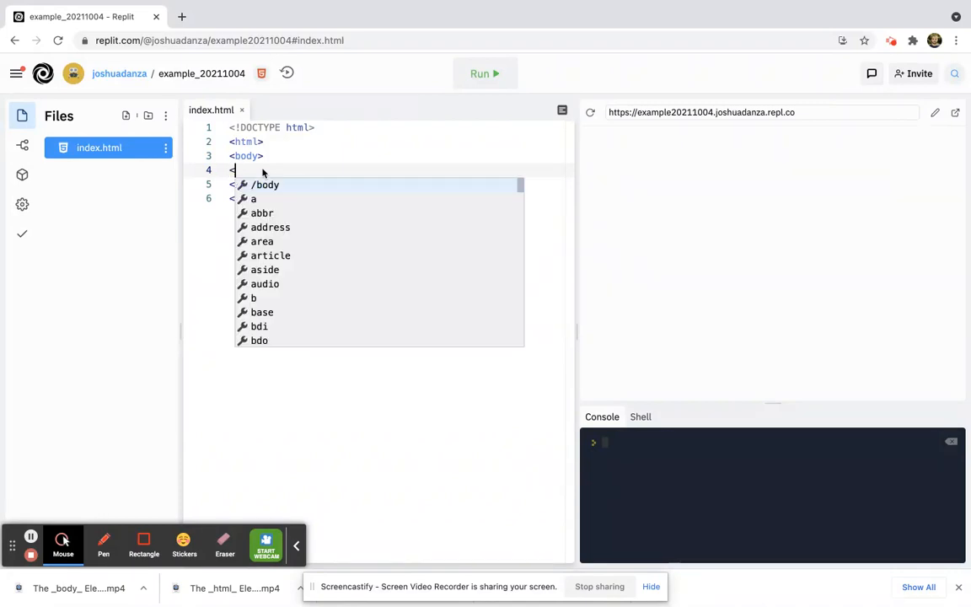
{"action": "type", "text": "p>"}
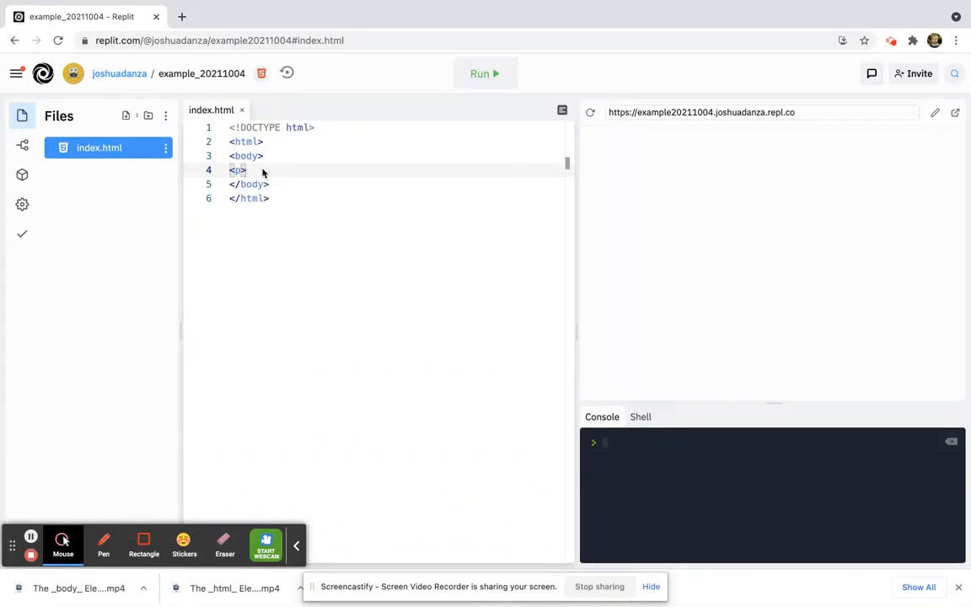
{"action": "key", "text": "Return"}
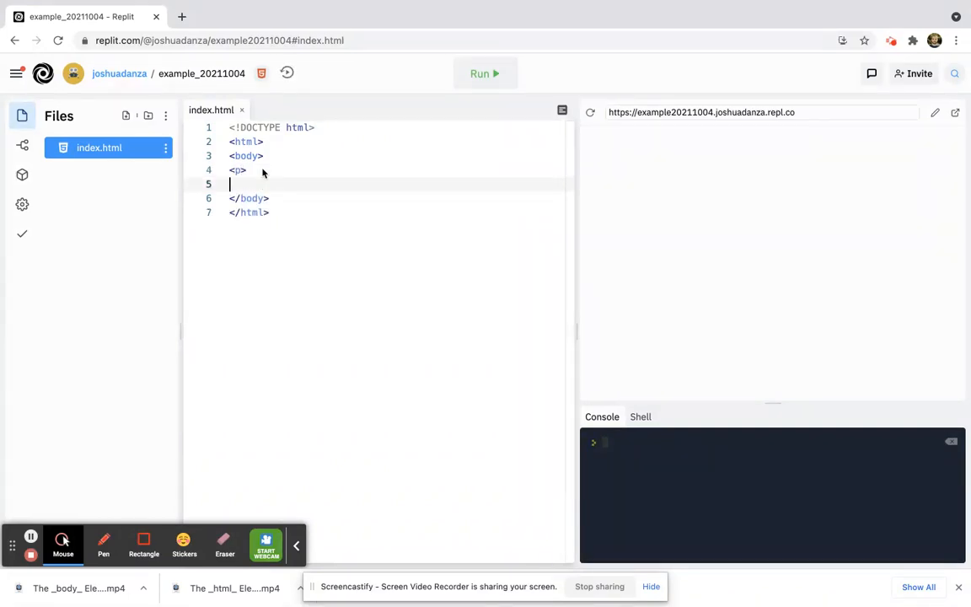
{"action": "type", "text": "</p>"}
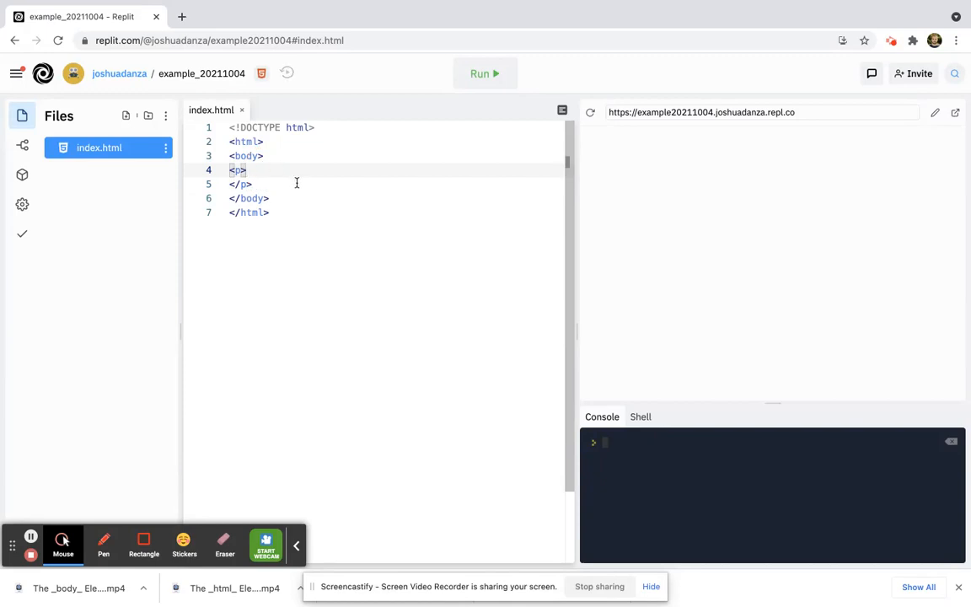
{"action": "key", "text": "Return"}
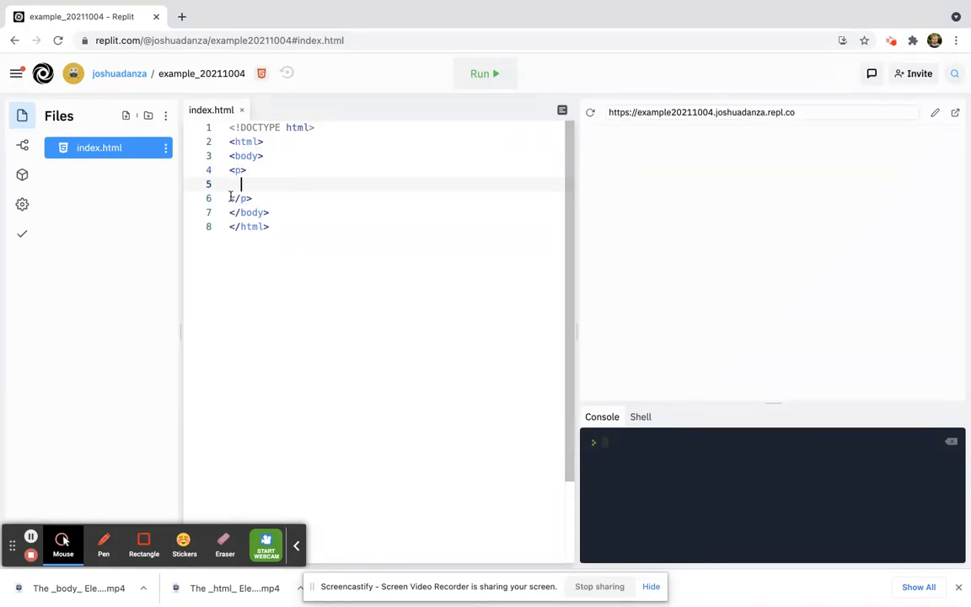
{"action": "left_click", "coordinate": [234, 198]}
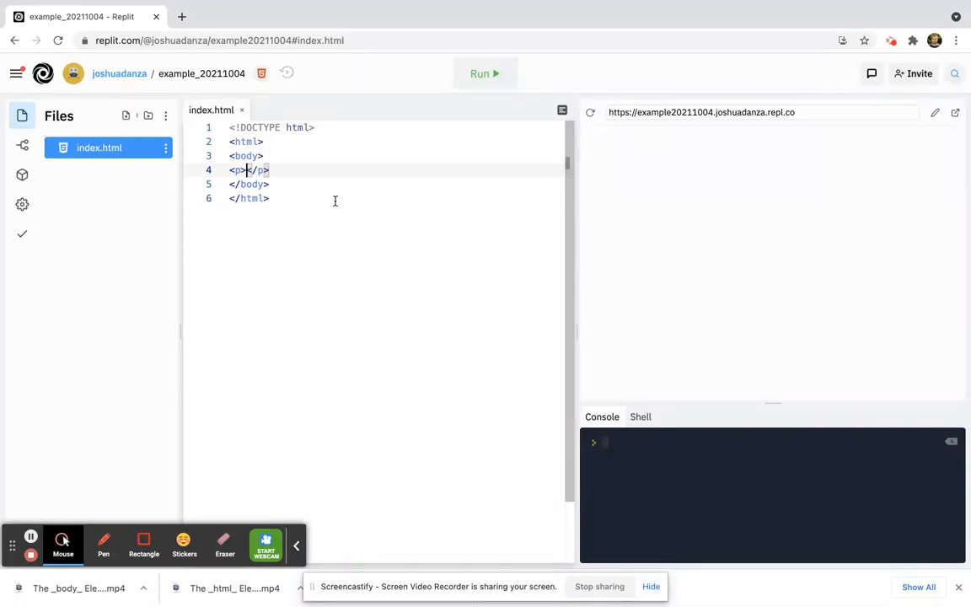
Step: Type 'This is my first Web Page!' inside the paragraph tags
{"action": "type", "text": "This is"}
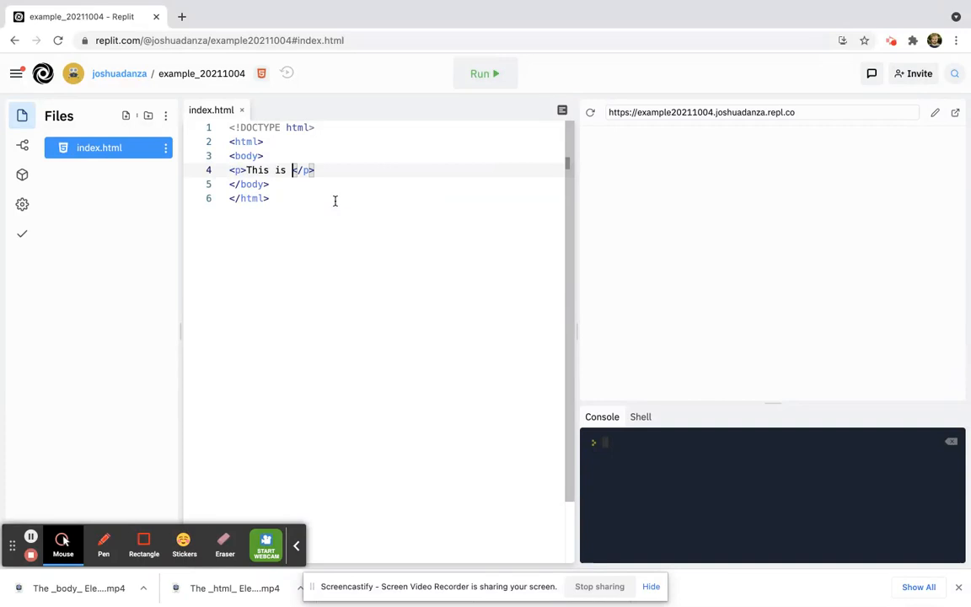
{"action": "type", "text": "my fi"}
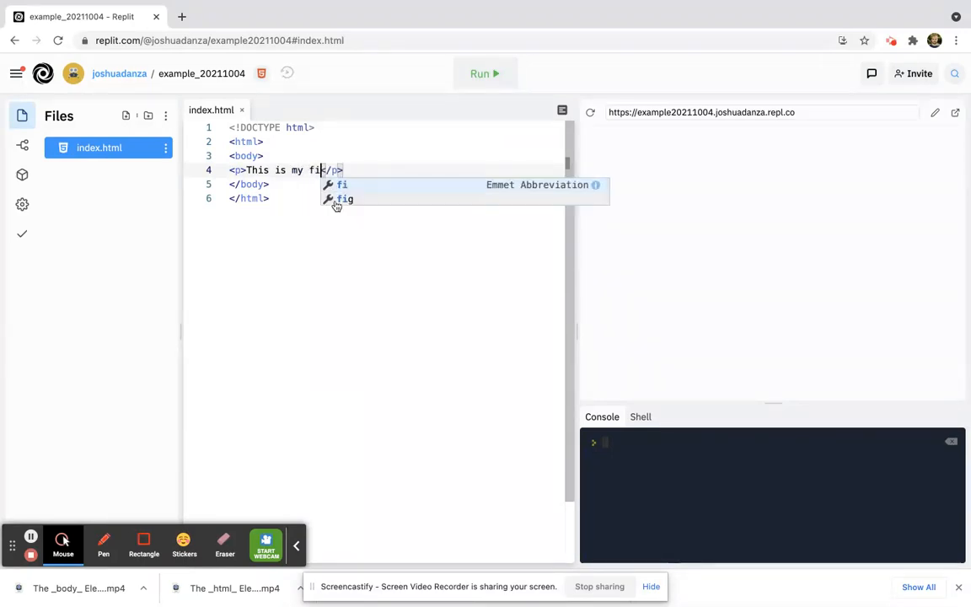
{"action": "type", "text": "rst We"}
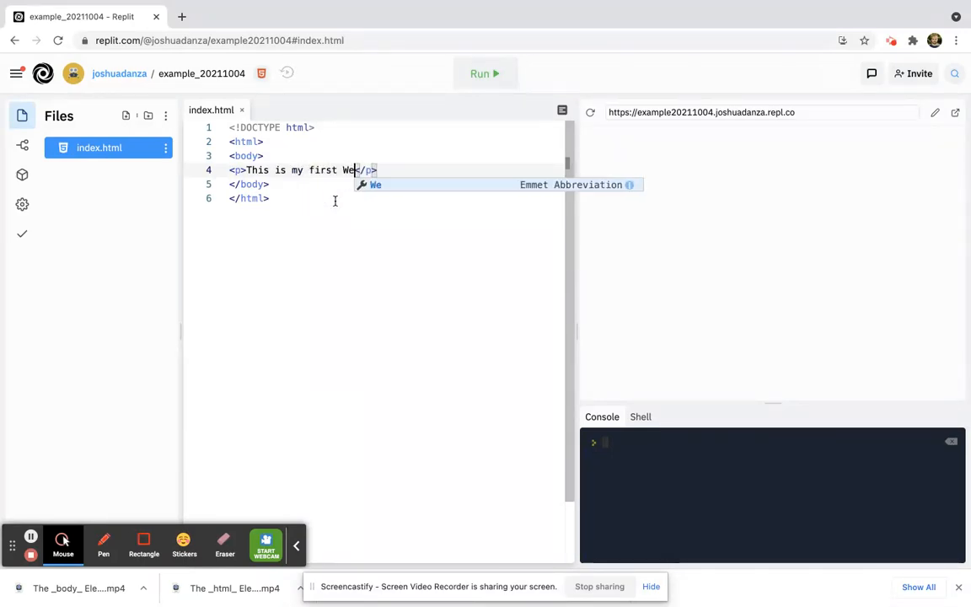
{"action": "type", "text": "b"}
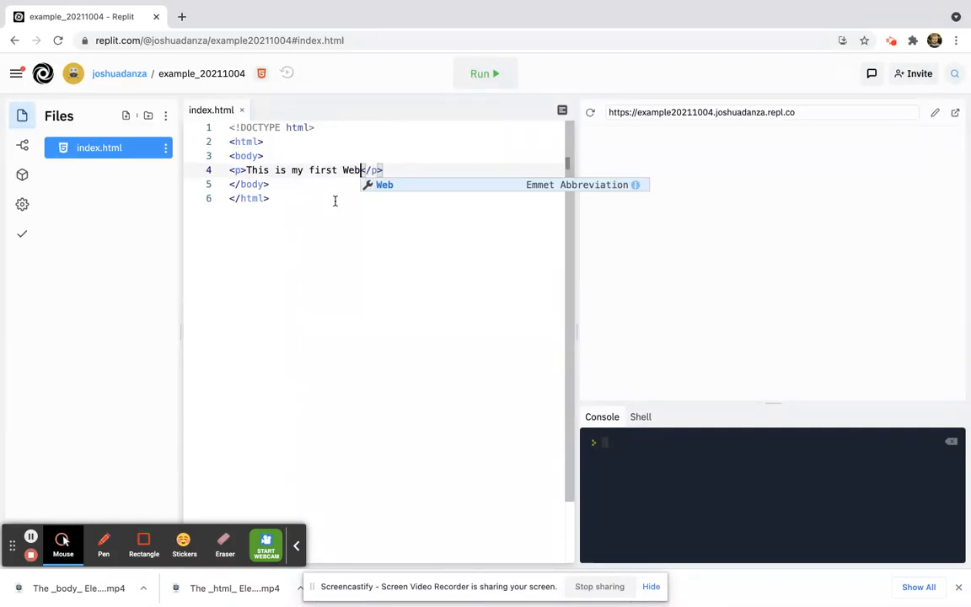
{"action": "type", "text": "Page!"}
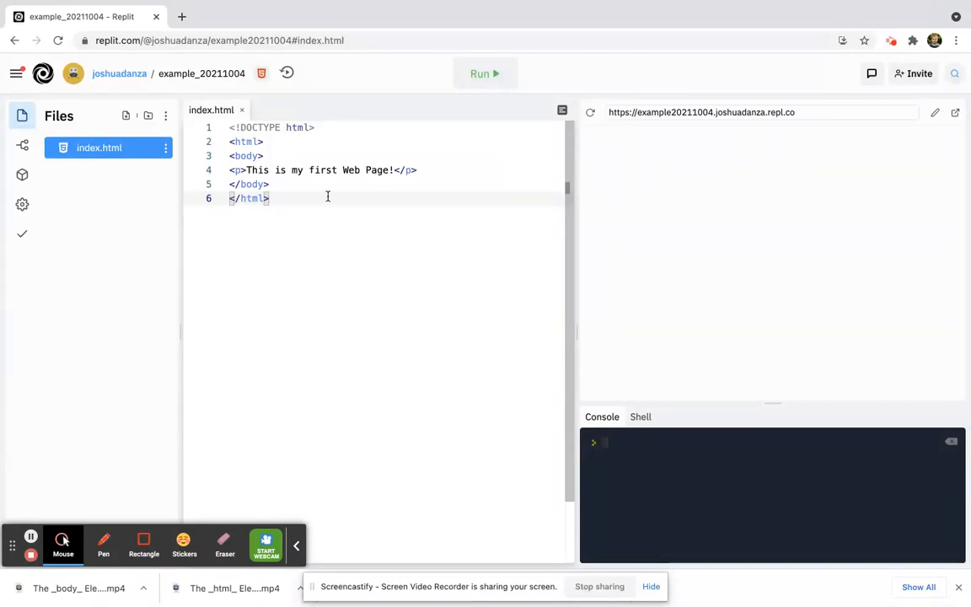
{"action": "mouse_move", "coordinate": [484, 74]}
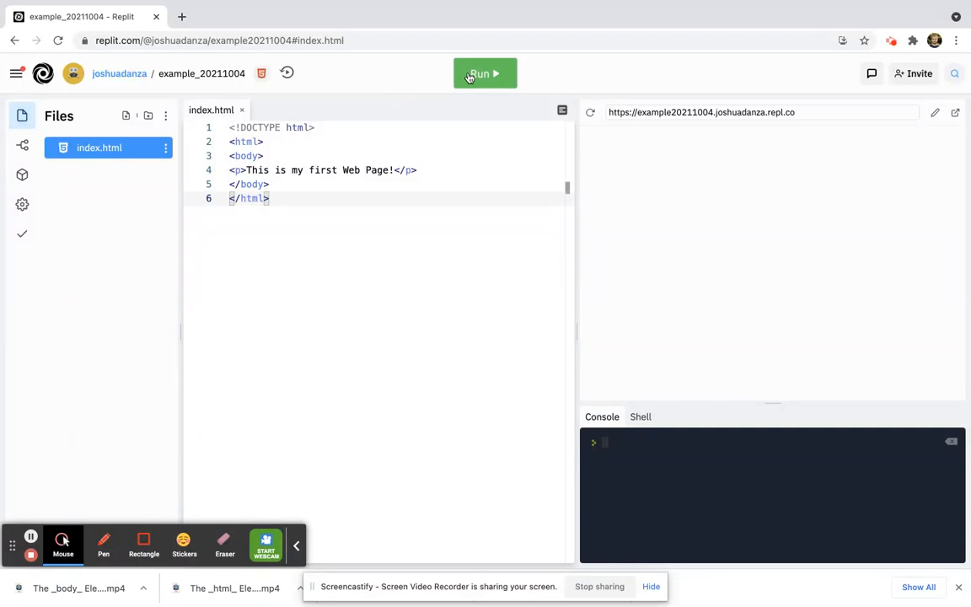
Step: Run the project to render the paragraph in the webview preview
{"action": "left_click", "coordinate": [484, 73]}
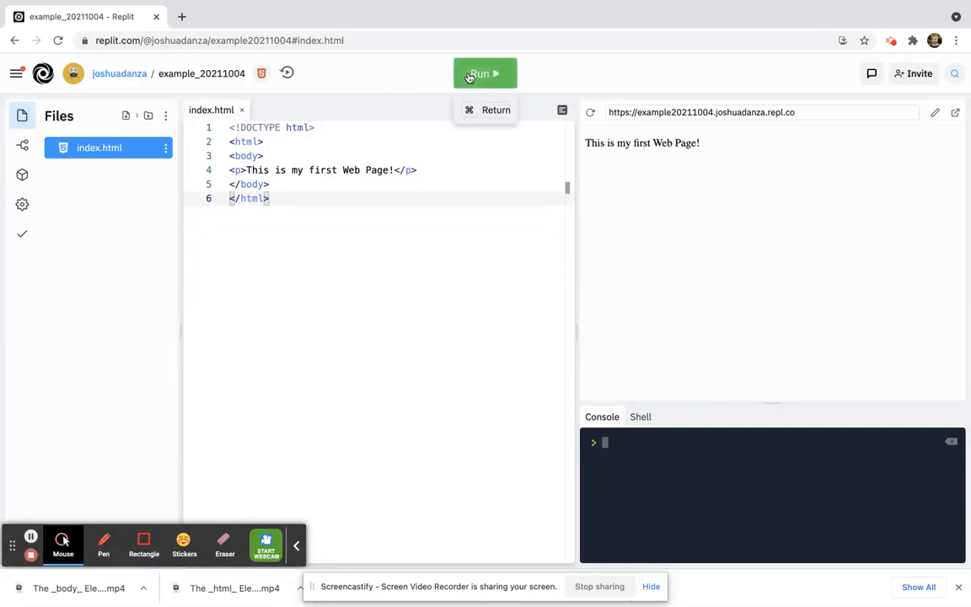
{"action": "mouse_move", "coordinate": [743, 217]}
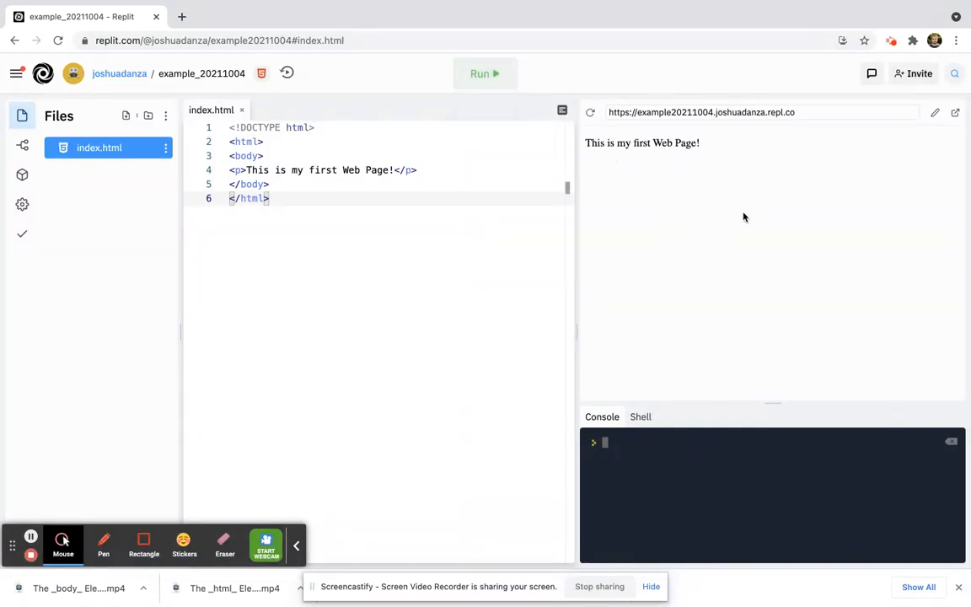
{"action": "mouse_move", "coordinate": [955, 112]}
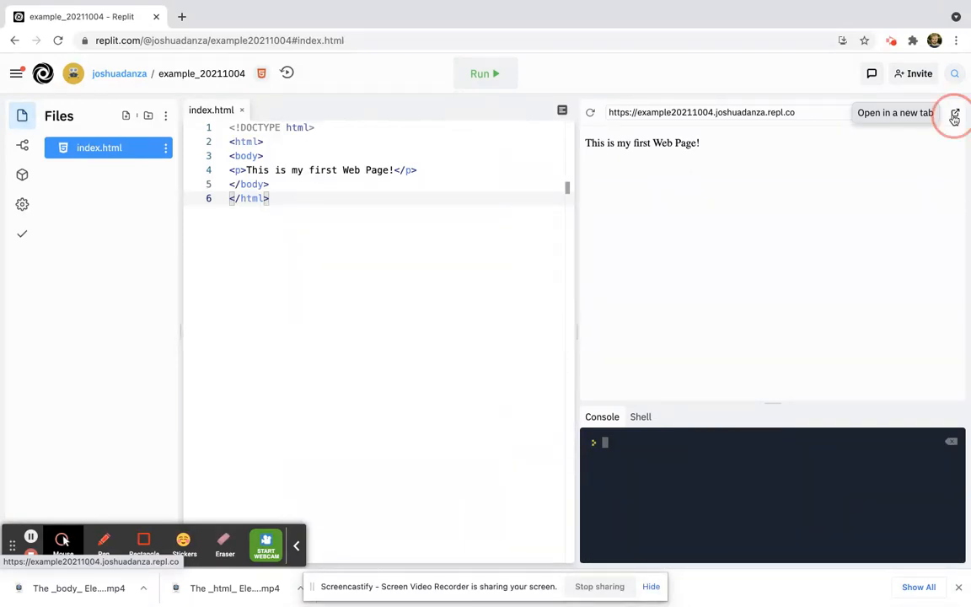
Step: Open the preview in a new Chrome tab, then switch back to the Replit editor
{"action": "left_click", "coordinate": [953, 112]}
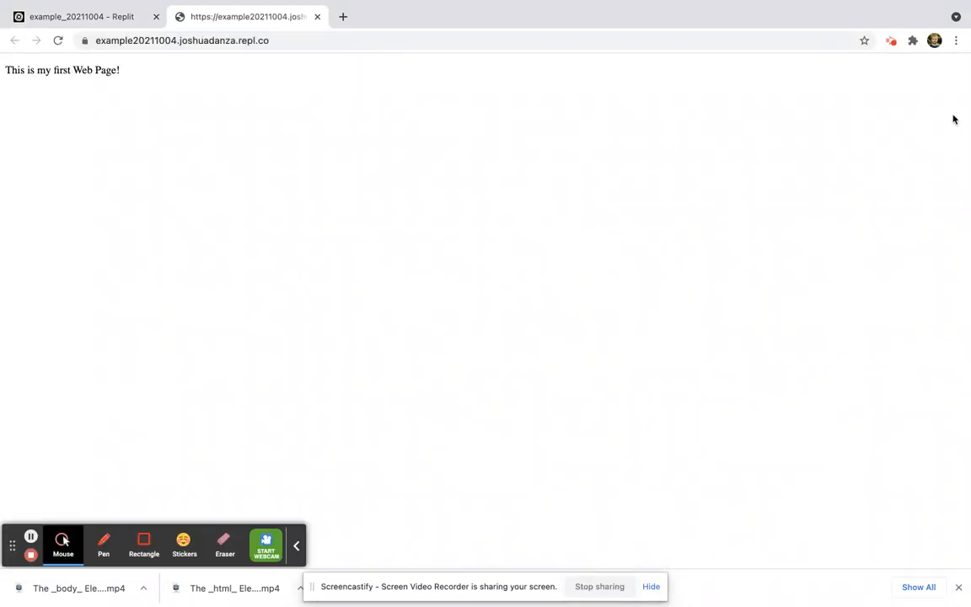
{"action": "mouse_move", "coordinate": [333, 84]}
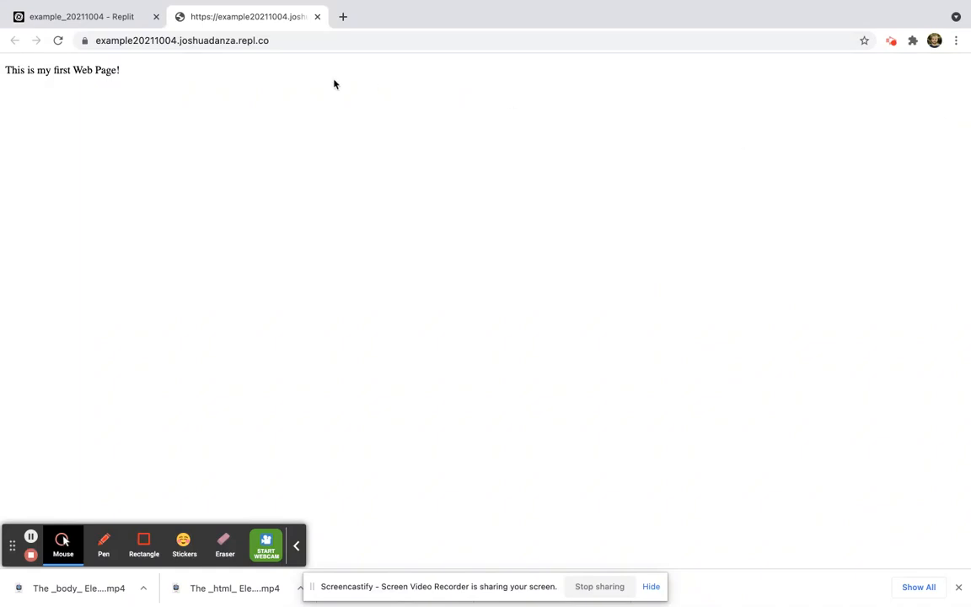
{"action": "mouse_move", "coordinate": [27, 109]}
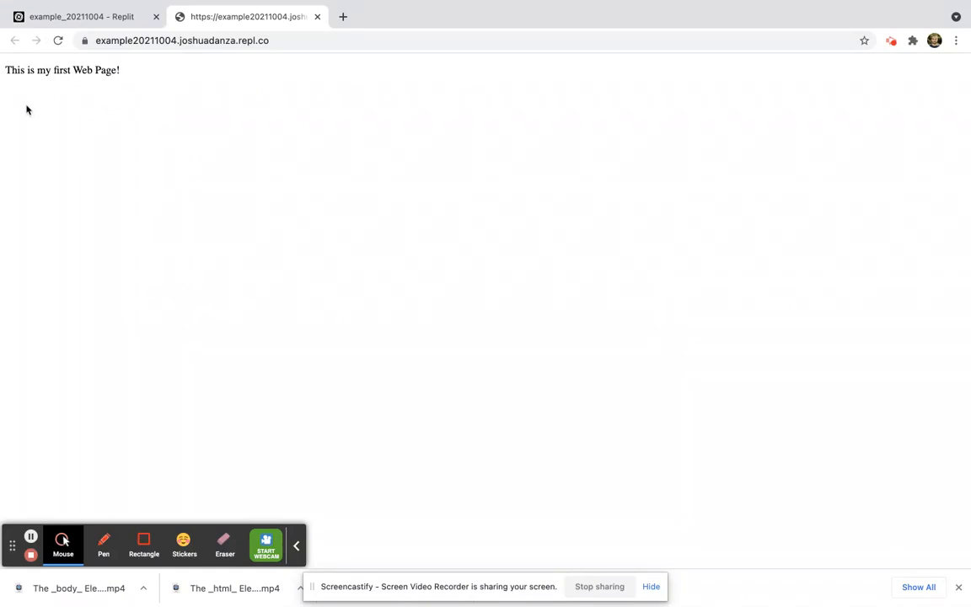
{"action": "left_click", "coordinate": [82, 16]}
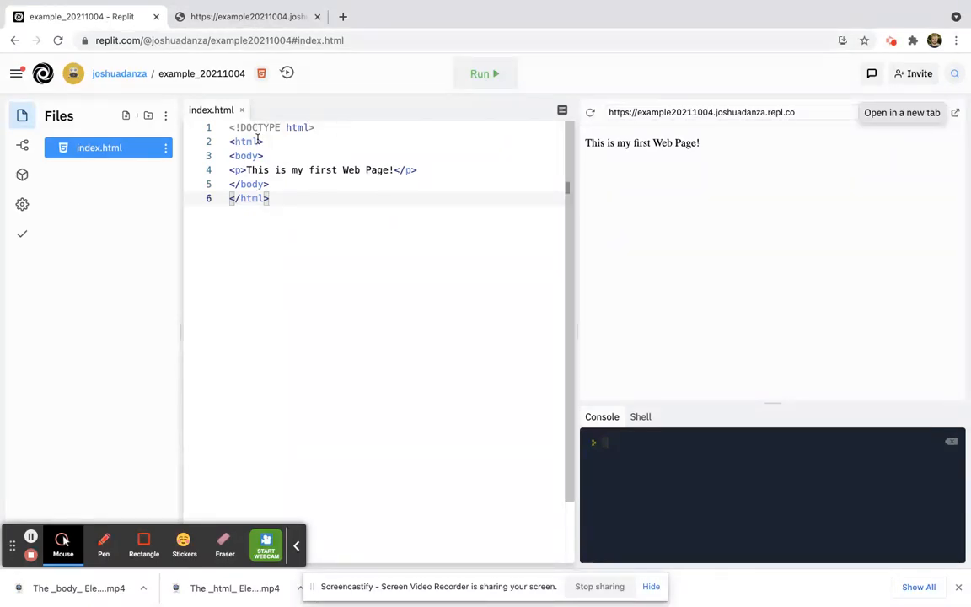
{"action": "left_click", "coordinate": [244, 16]}
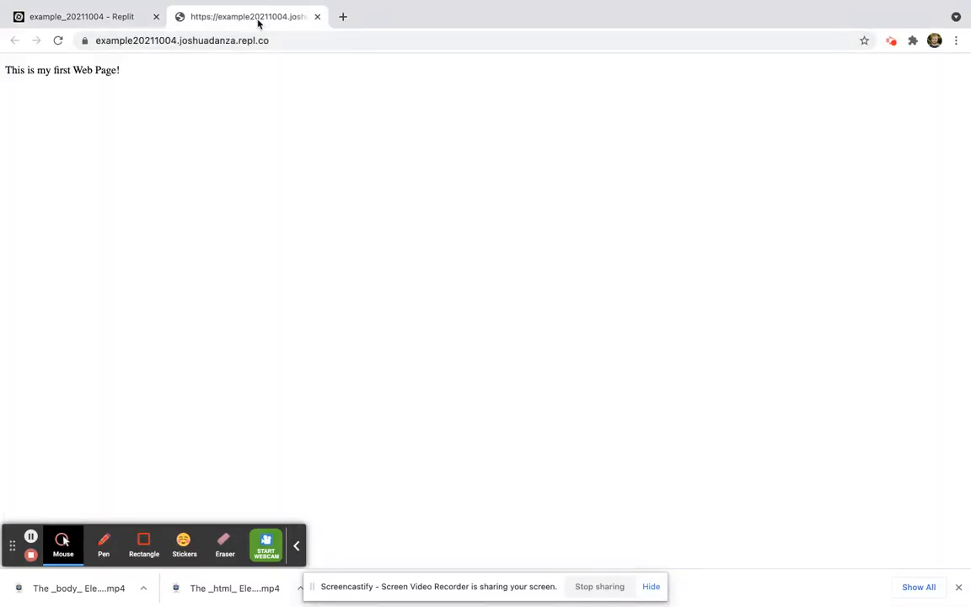
{"action": "mouse_move", "coordinate": [82, 16]}
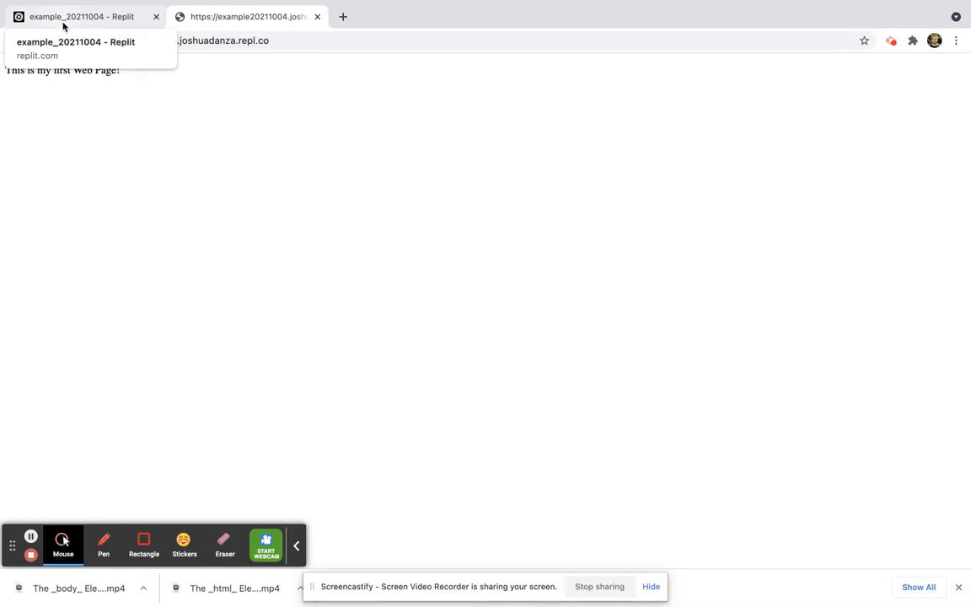
{"action": "left_click", "coordinate": [80, 16]}
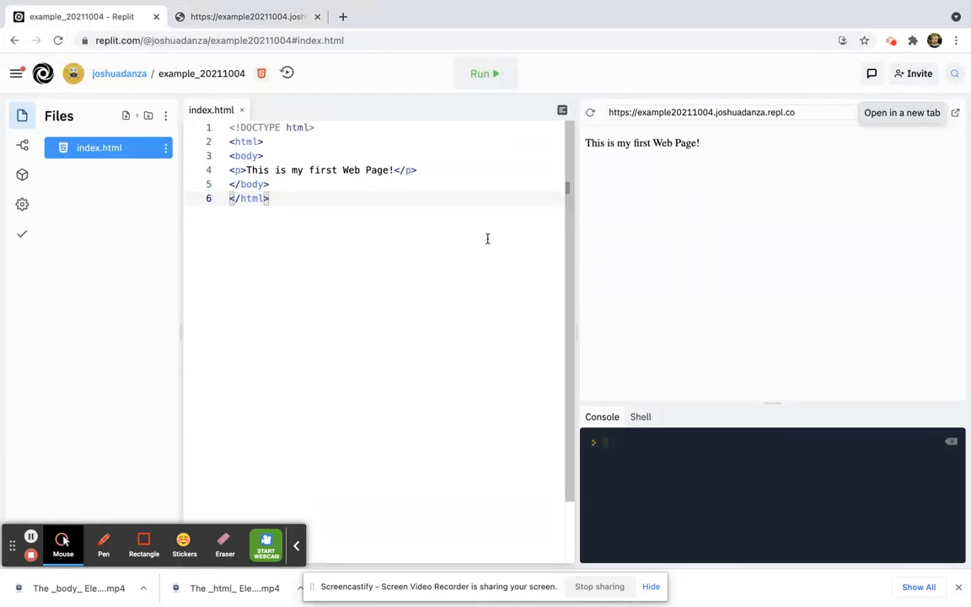